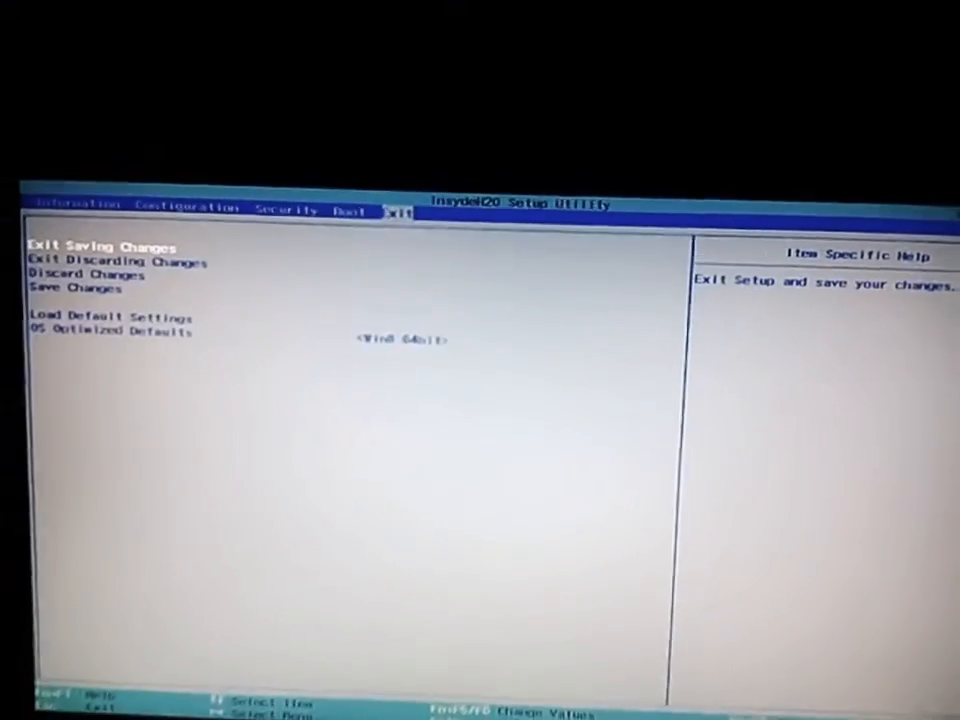
Step: Save the firmware changes and exit the InsydeH2O Setup Utility to restart
key(Down)
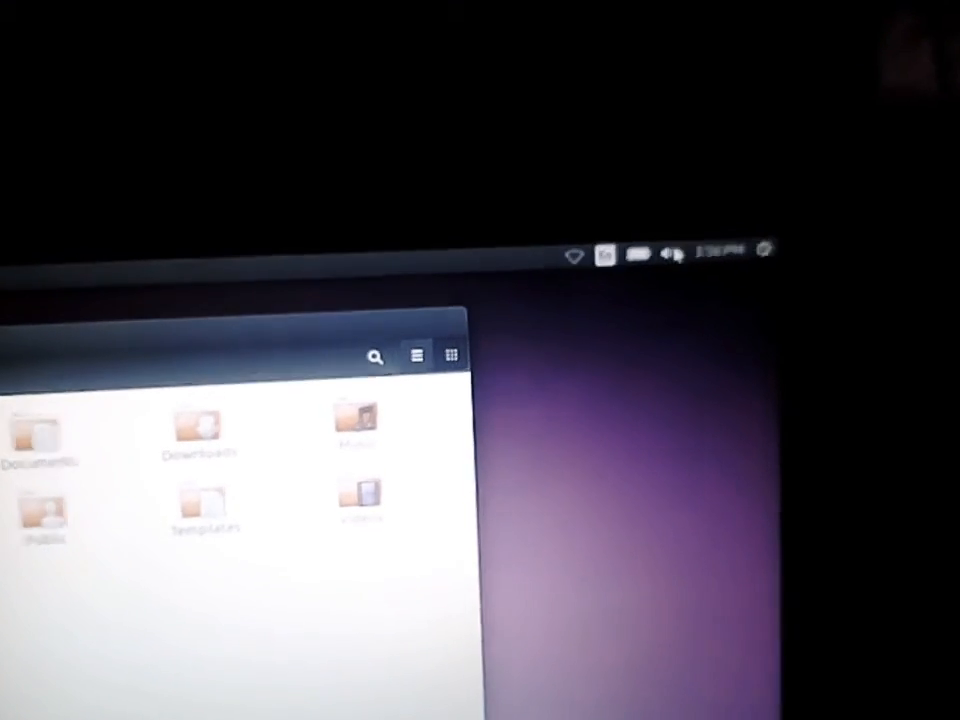
click(694, 277)
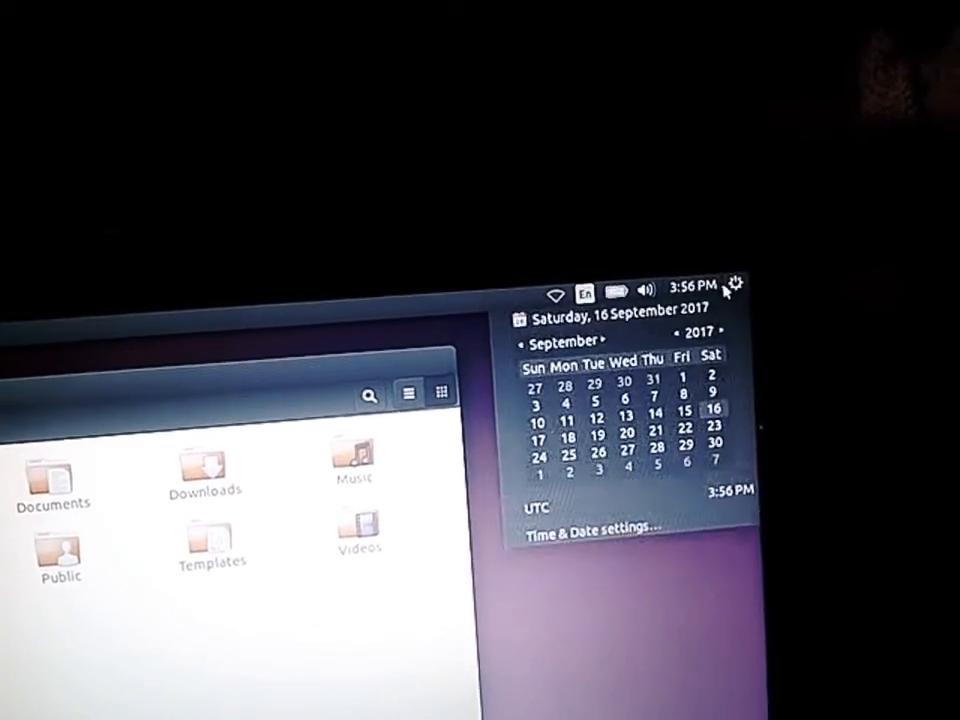
click(614, 291)
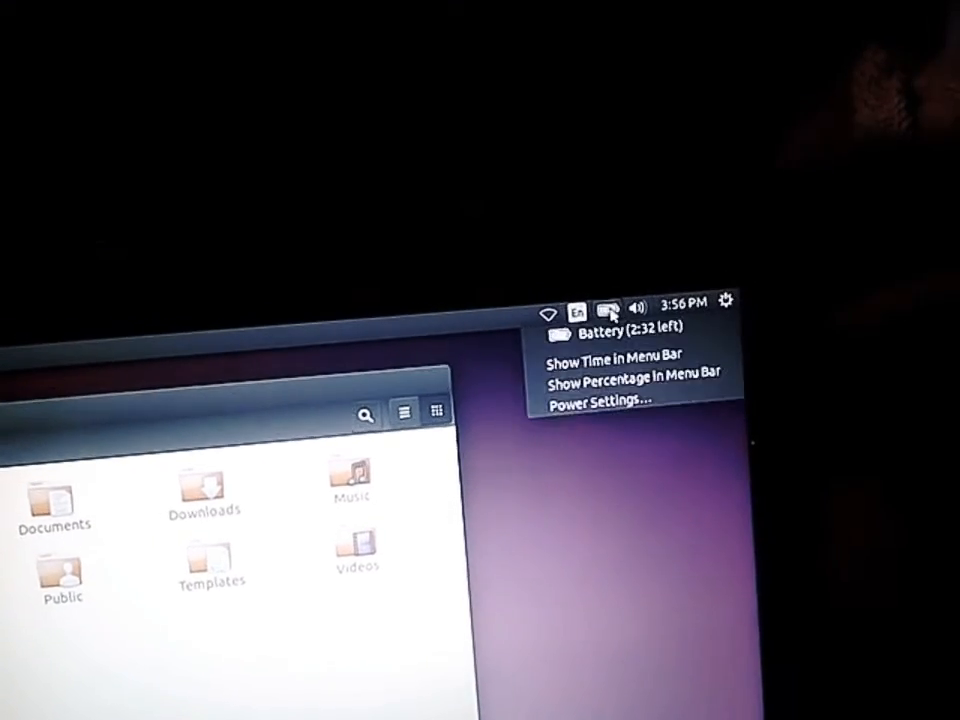
click(561, 306)
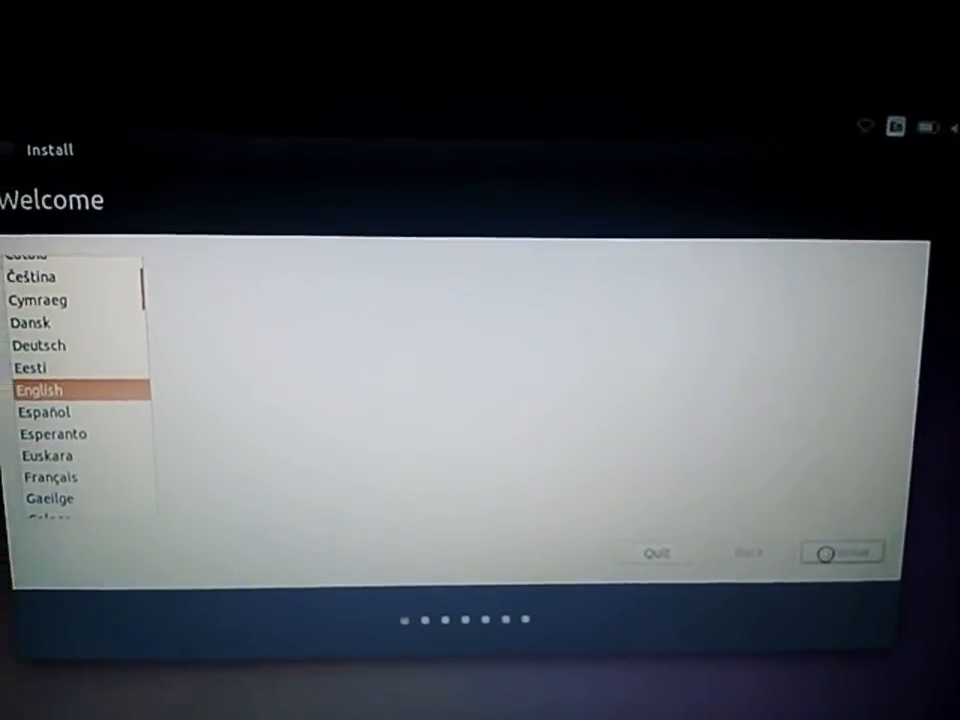
Step: Keep English as the installation language and go on to Preparing to install
click(842, 552)
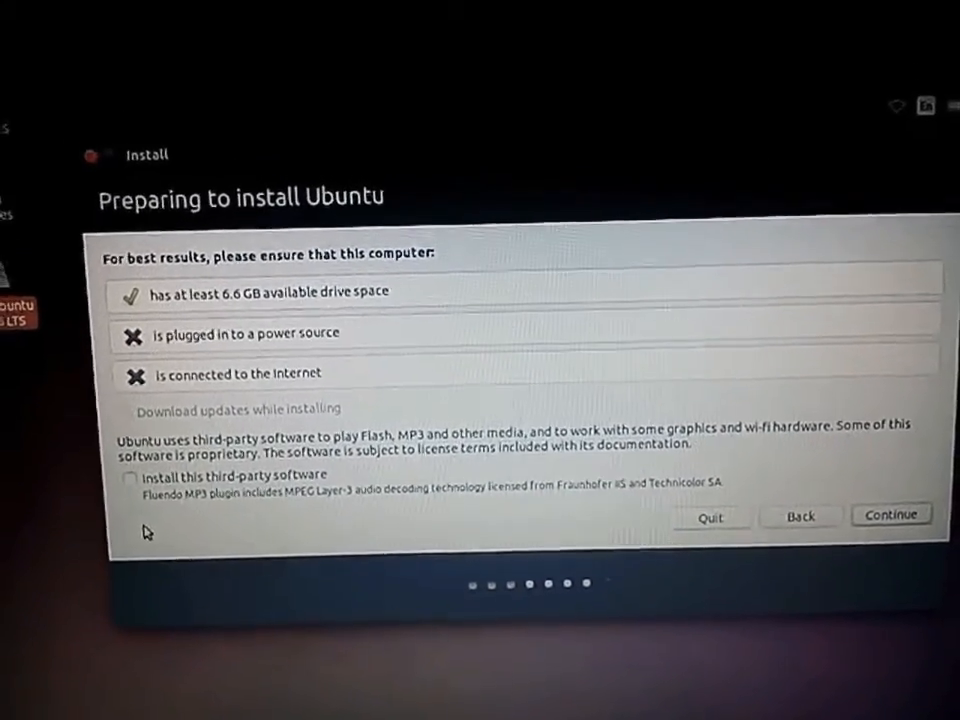
Step: Enable 'Install this third-party software' and proceed to Installation type
click(130, 477)
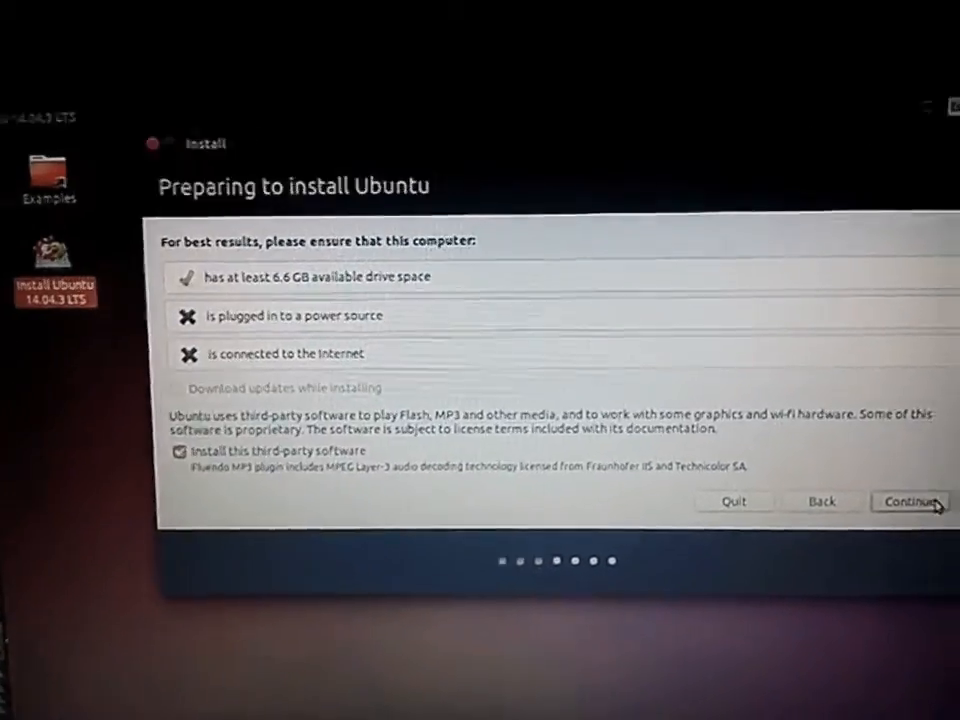
click(178, 451)
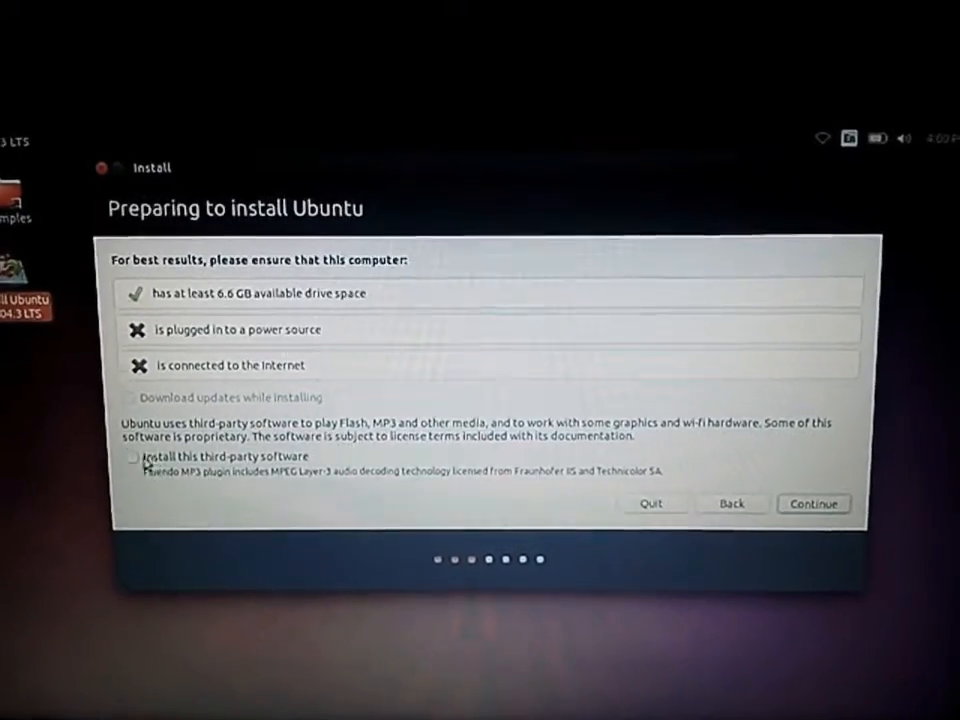
click(133, 457)
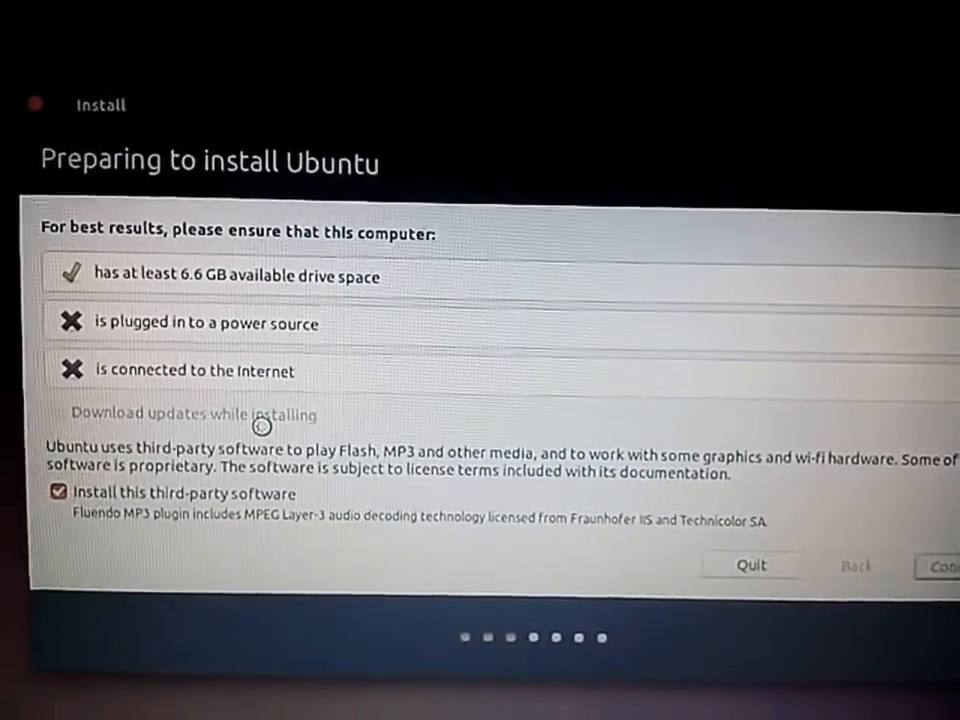
click(940, 565)
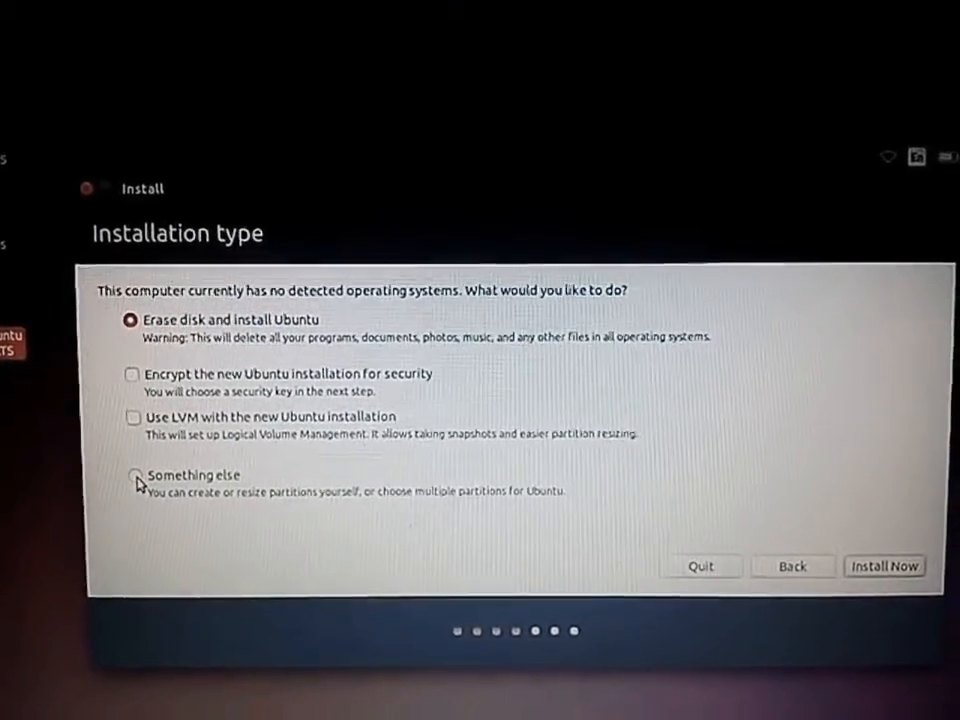
Step: Choose 'Something else' for manual partitioning and open the partition table
click(132, 475)
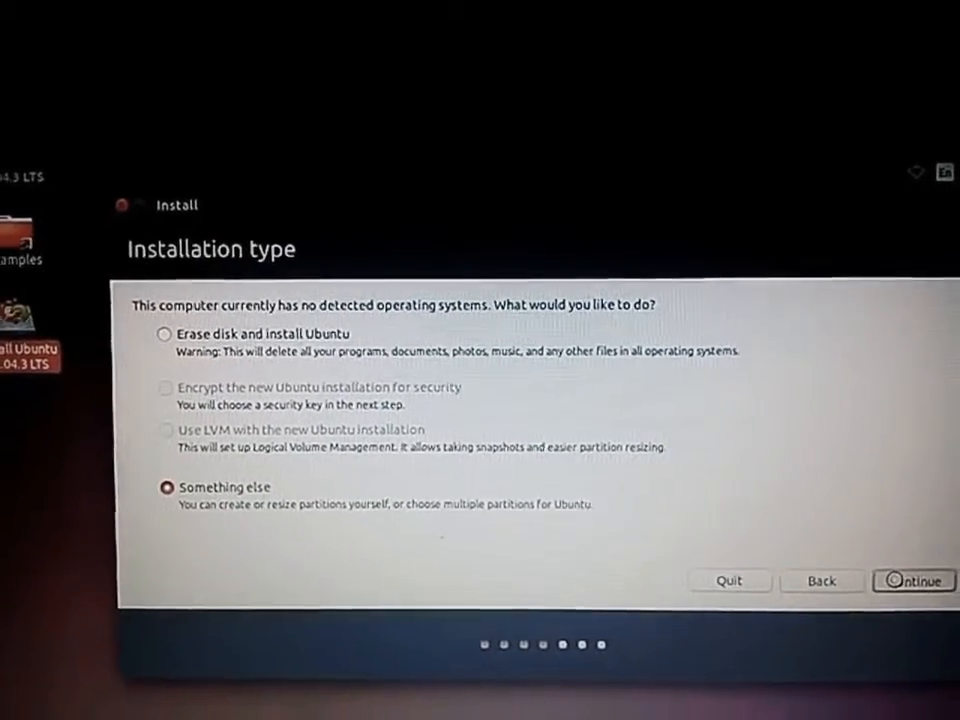
click(911, 580)
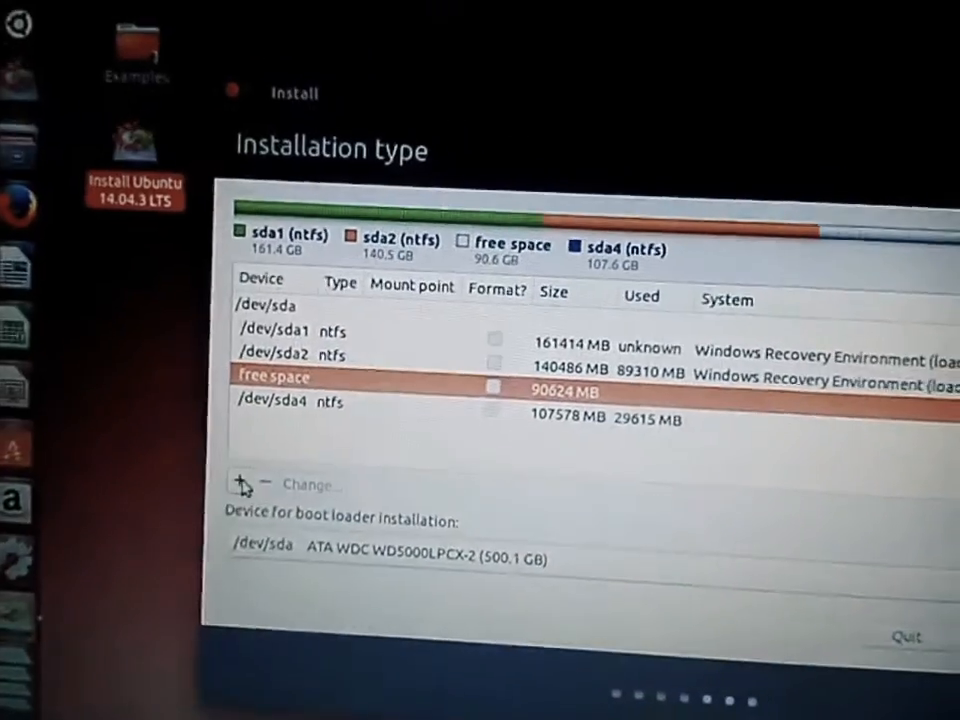
Step: Create a 1624 MB logical swap partition at the beginning of the free space
click(240, 485)
text(1624)
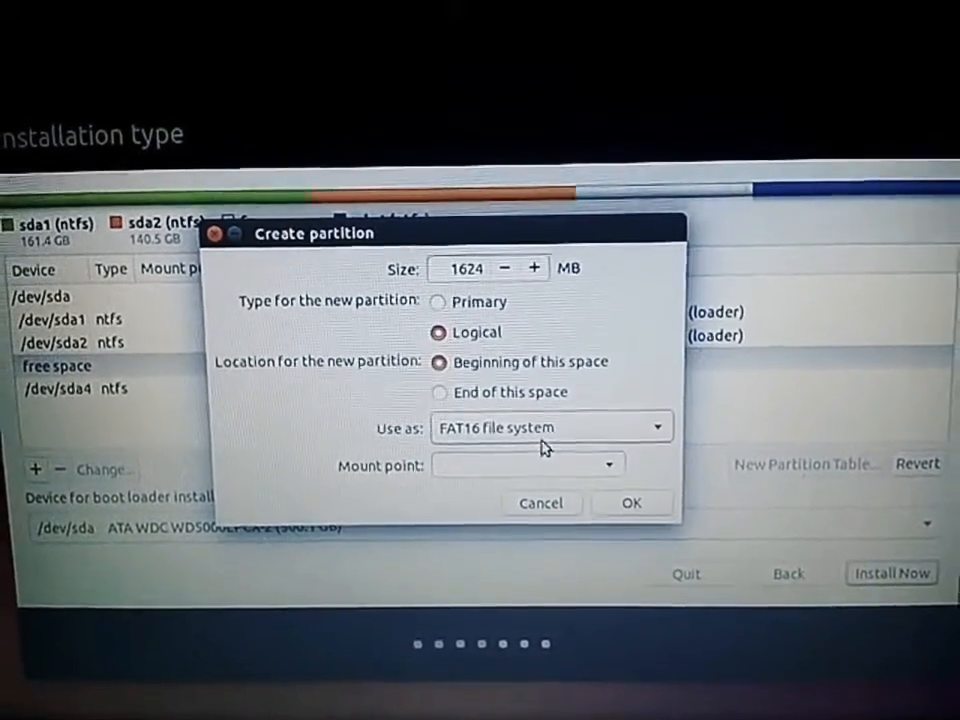
click(550, 427)
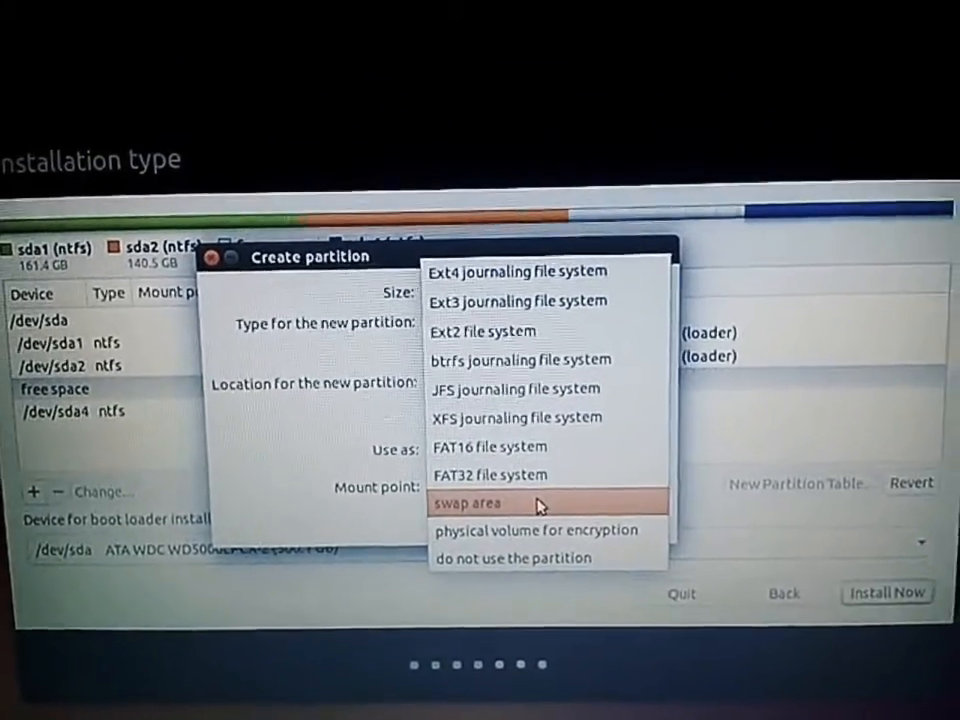
click(466, 502)
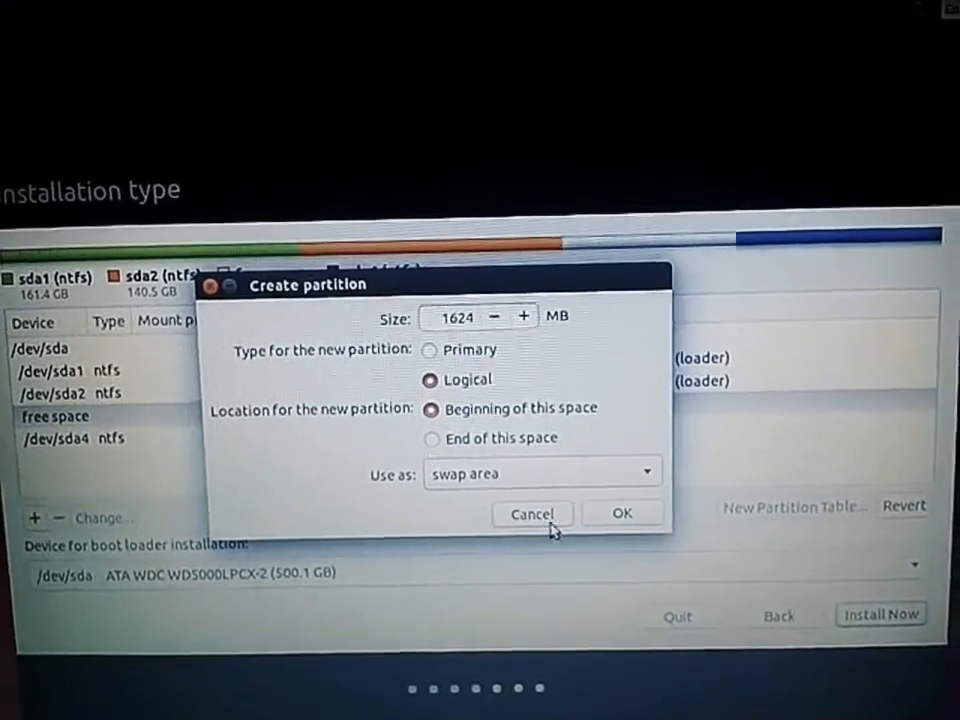
click(622, 512)
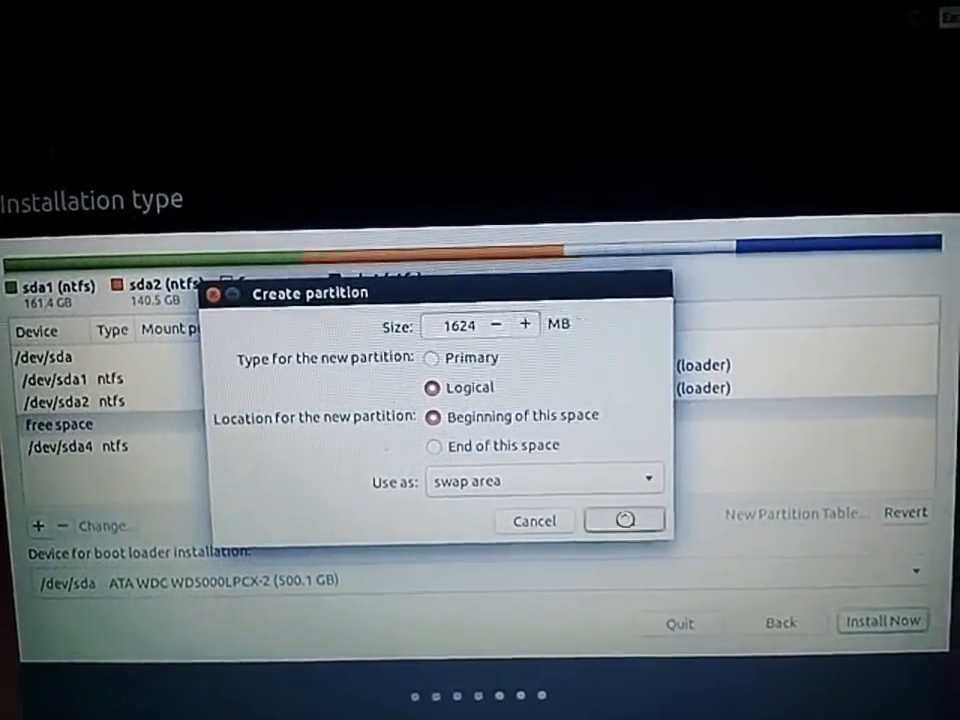
click(624, 519)
text(8000)
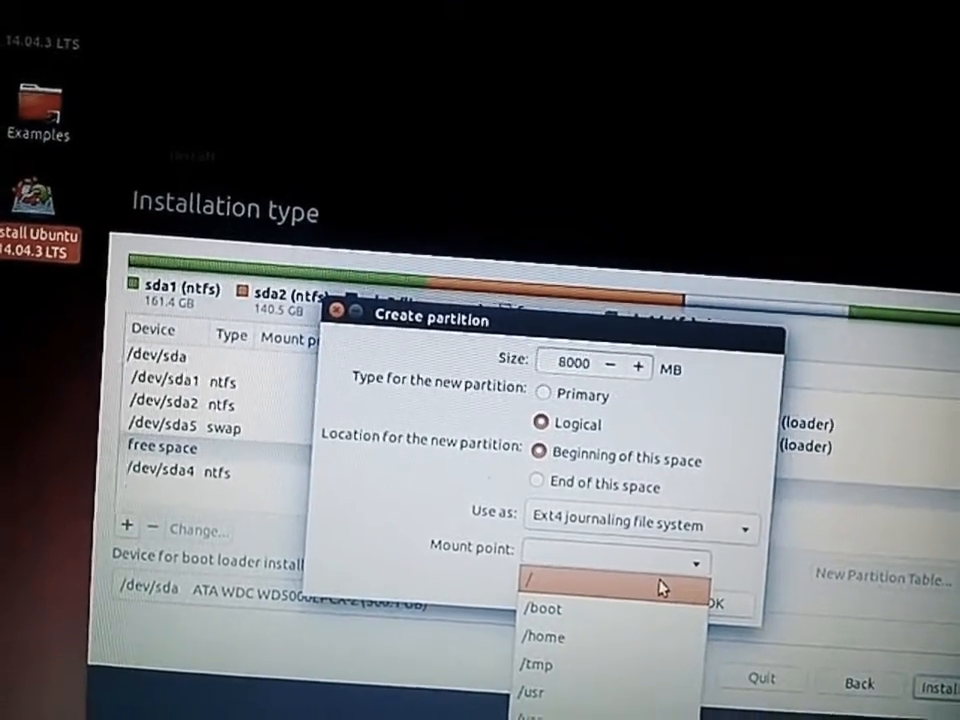
Step: Create the 8 GB ext4 logical partition sda6 with mount point /
click(530, 578)
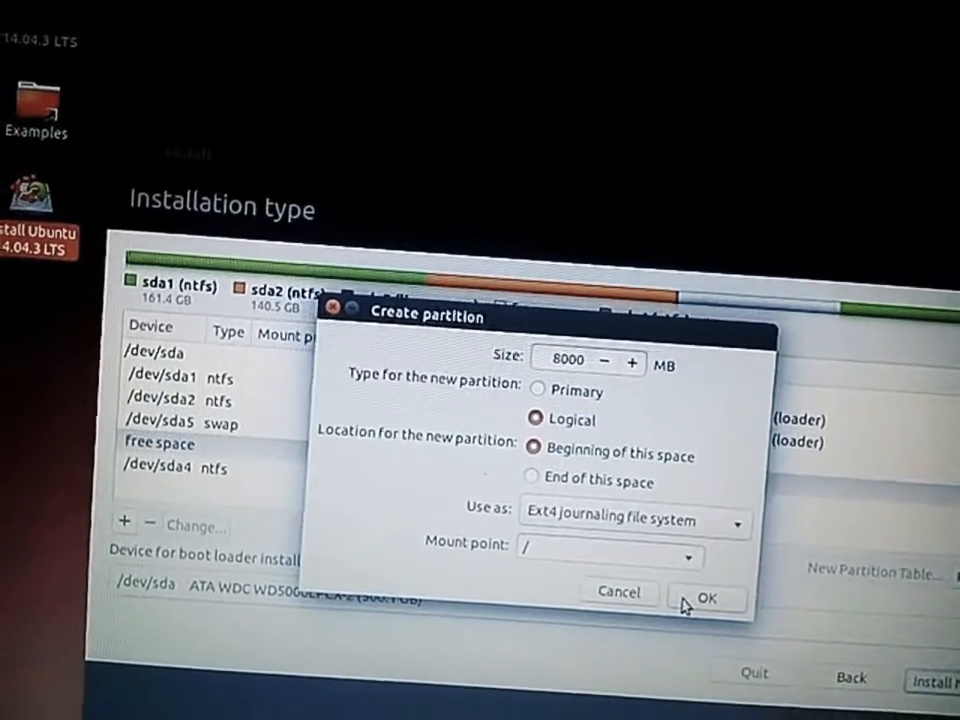
click(708, 597)
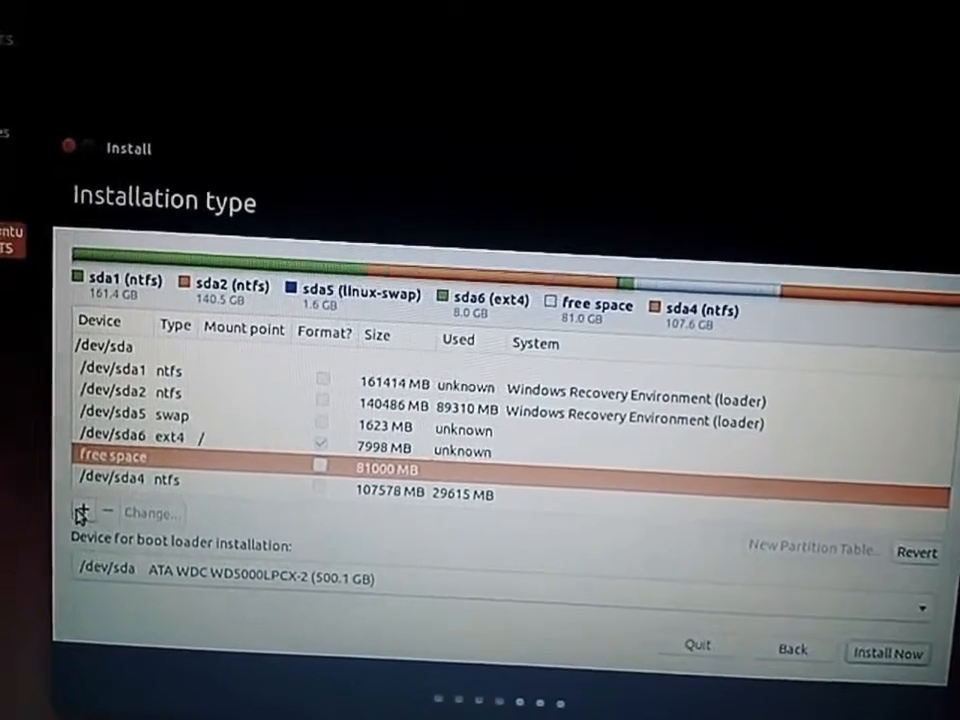
Step: Use all remaining free space for an 81 GB ext4 partition mounted at /boot
click(107, 512)
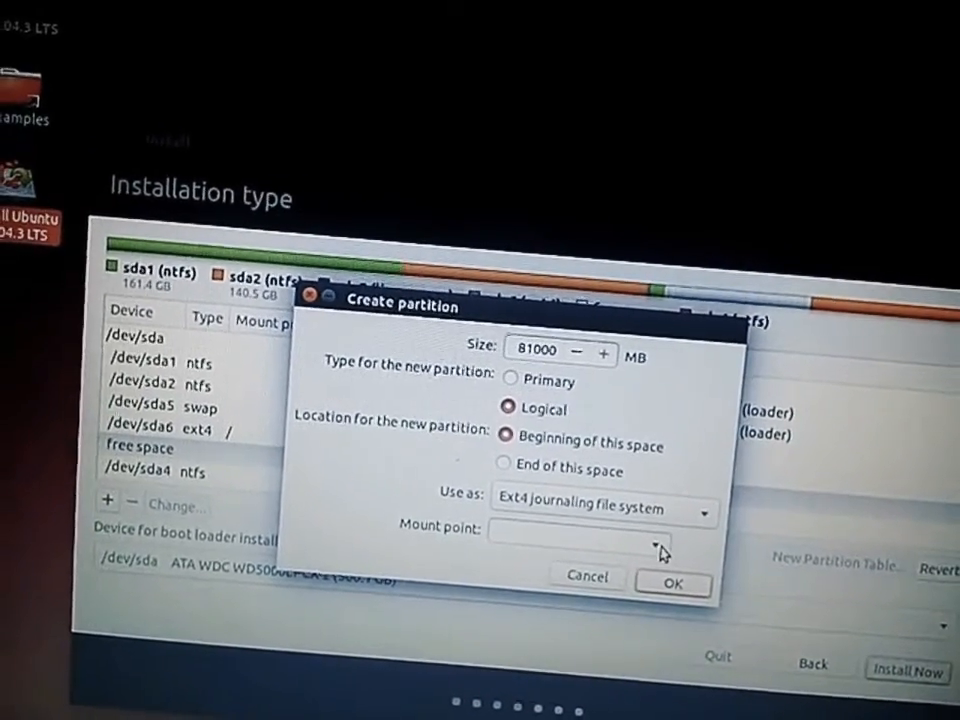
click(578, 553)
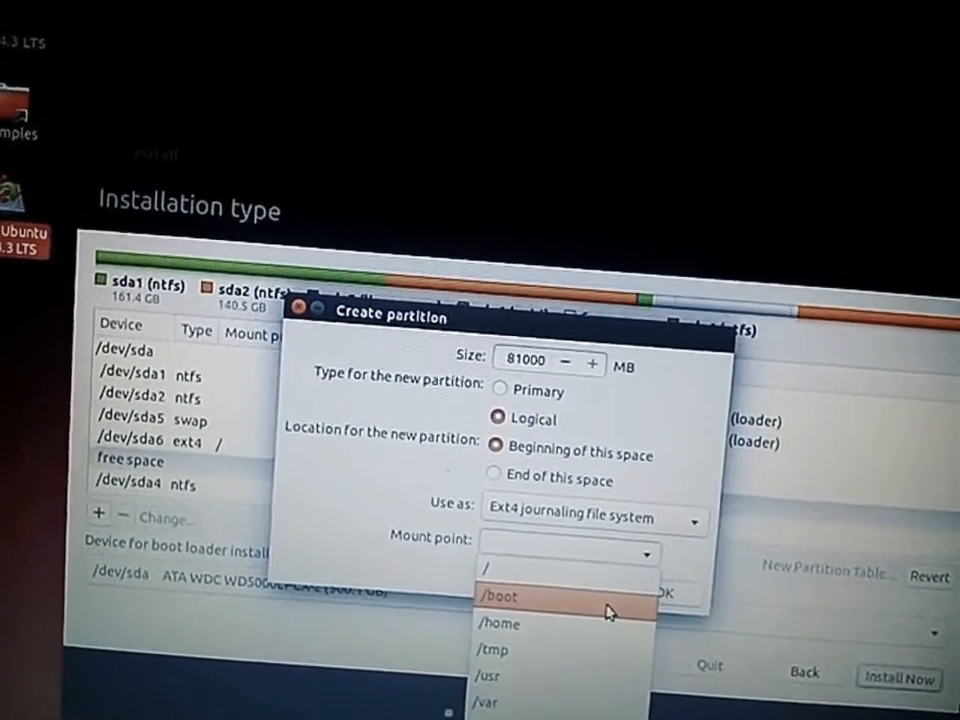
click(499, 596)
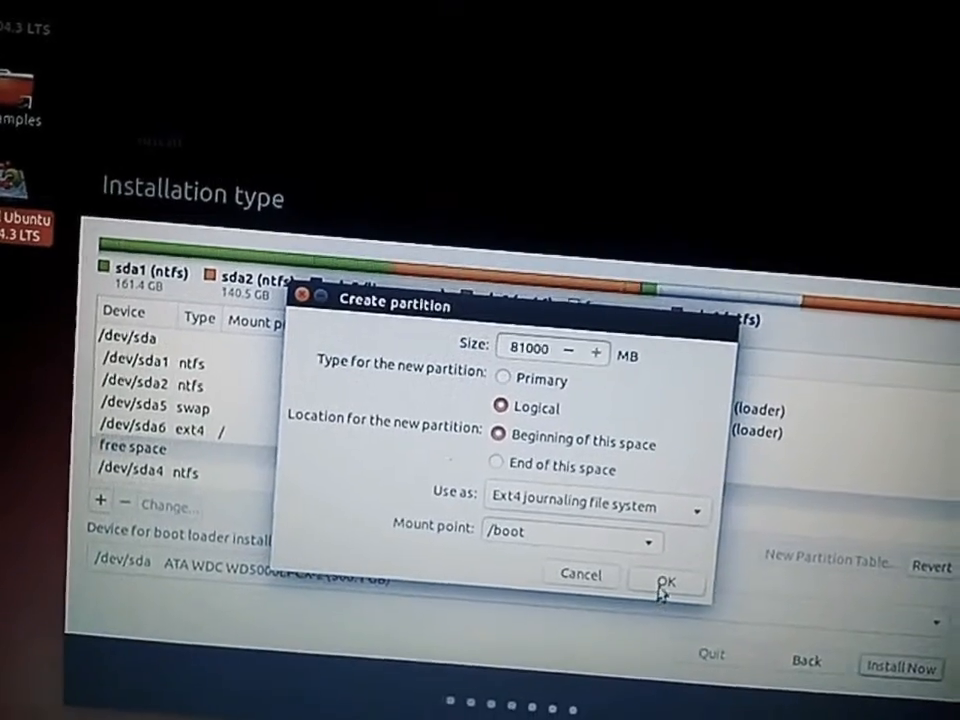
click(667, 581)
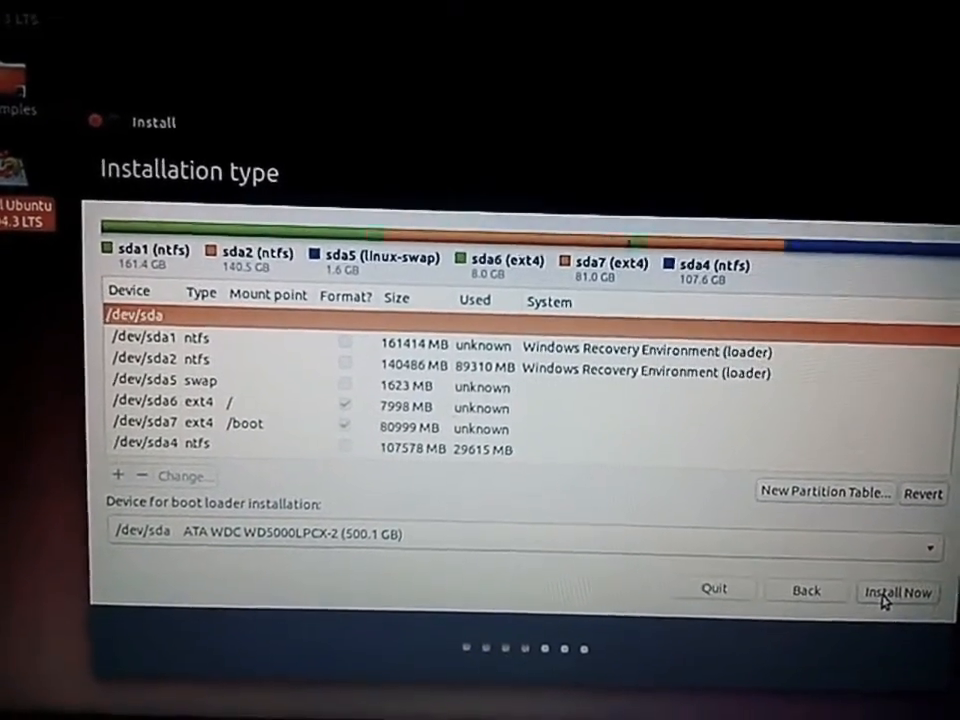
Step: Install Now and approve formatting sda5, sda6 and sda7 on disk
click(897, 592)
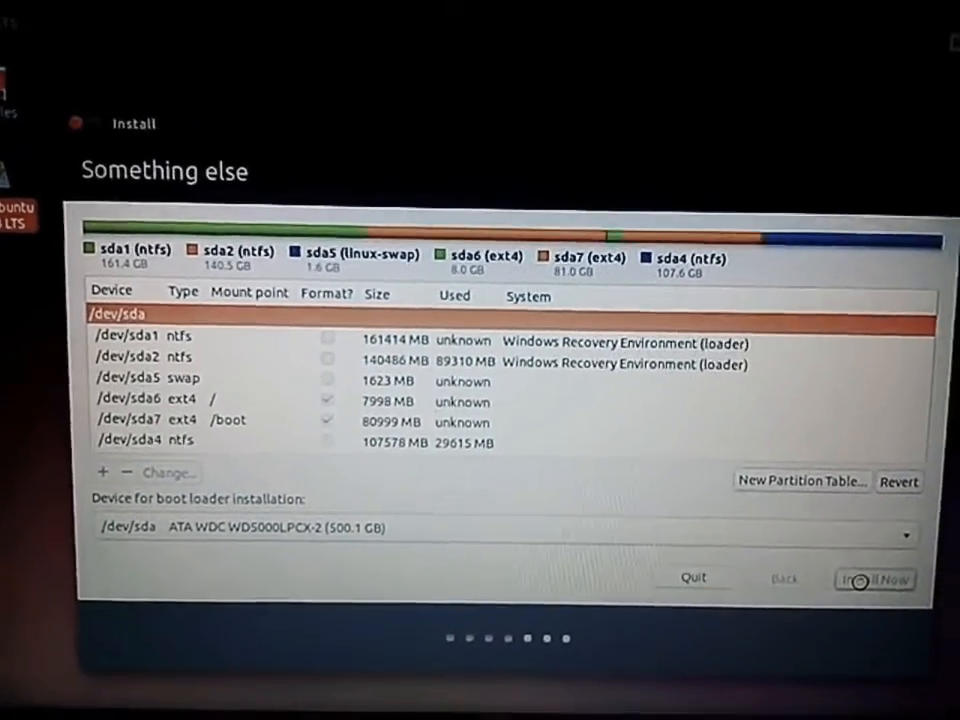
click(873, 579)
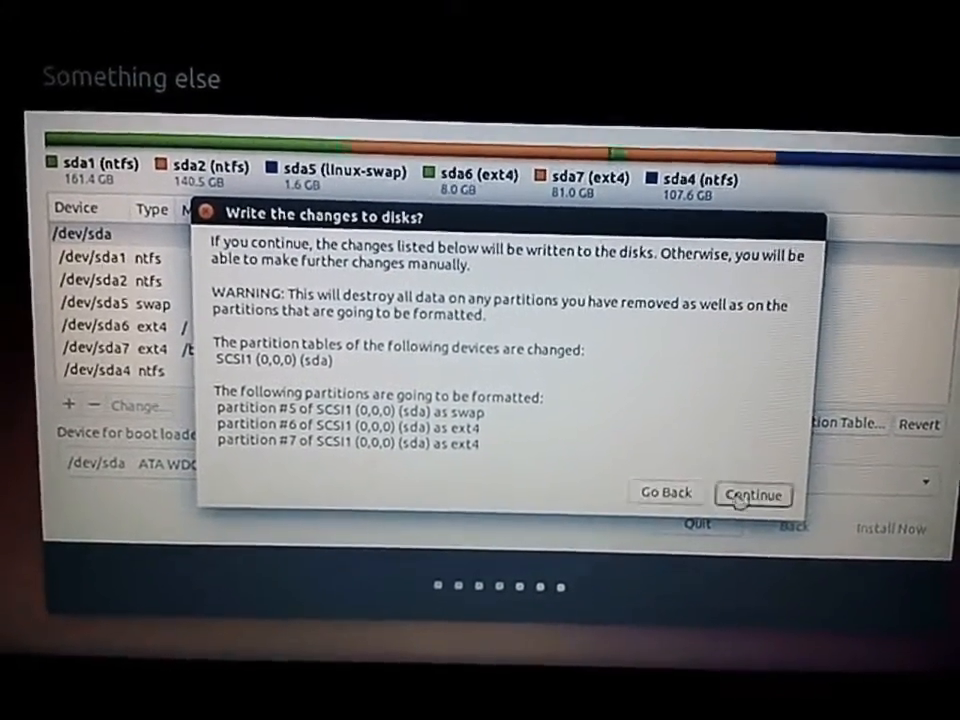
click(752, 495)
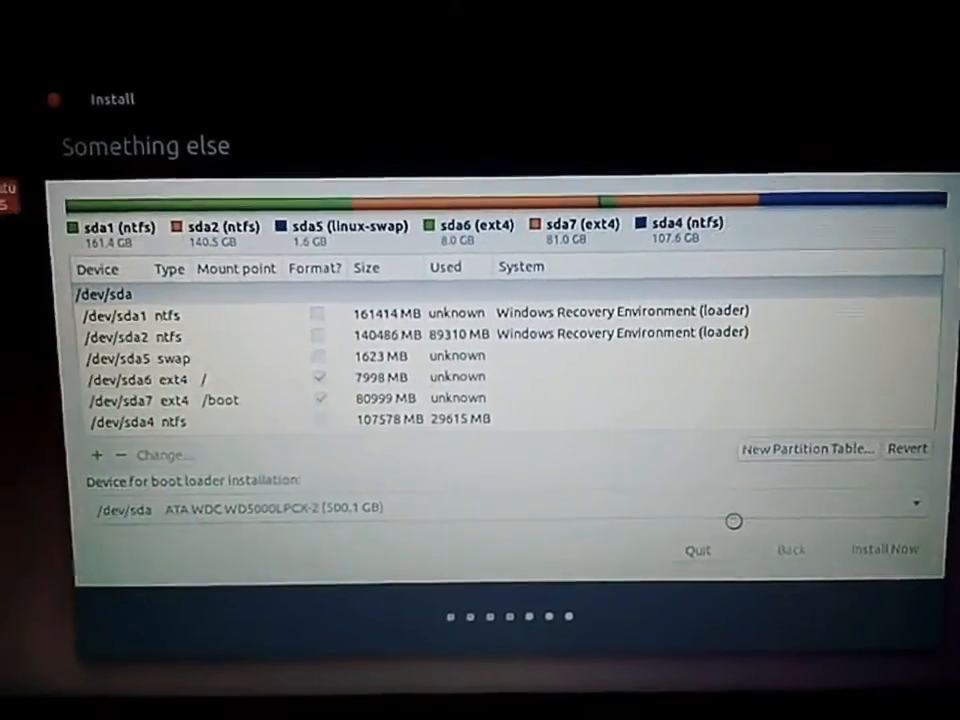
Step: Pick India (Kolkata) as the time zone and continue to Keyboard layout
click(884, 549)
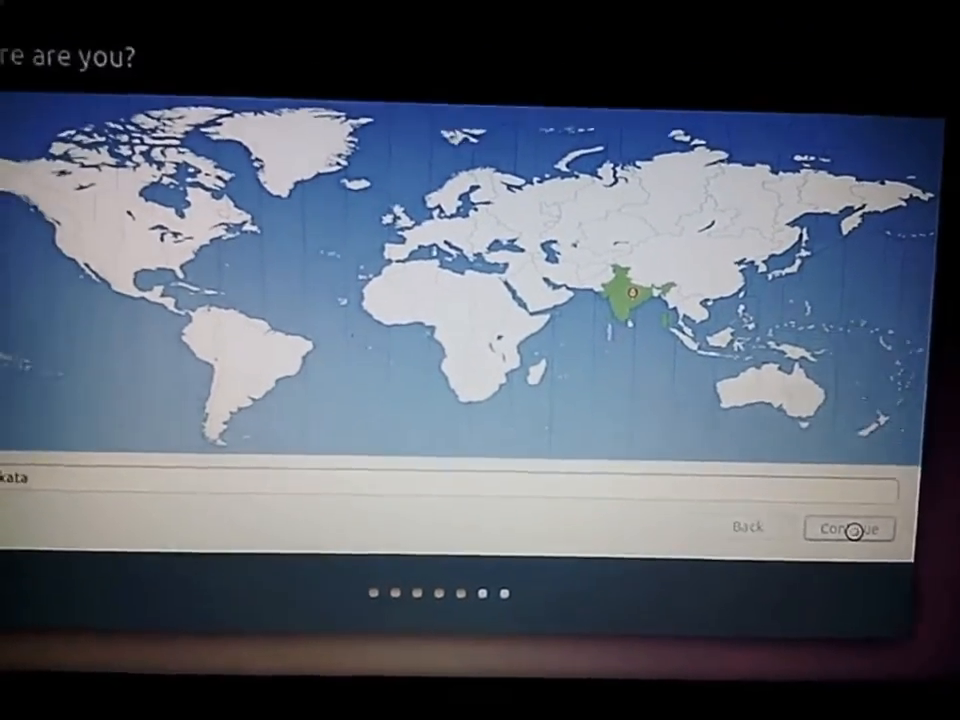
click(849, 528)
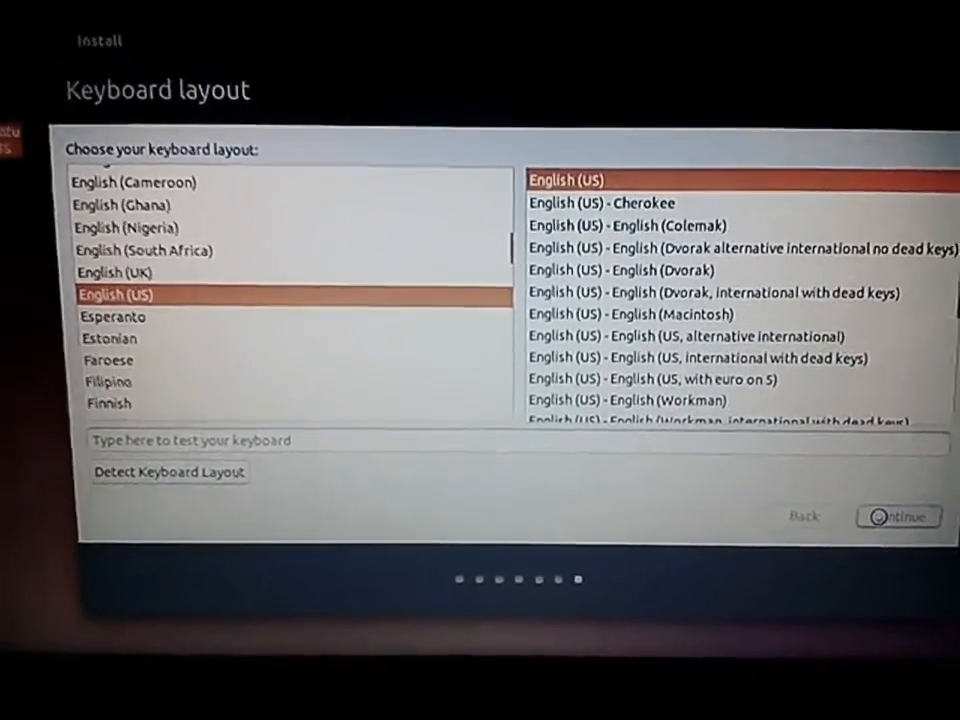
Step: Accept the English (US) keyboard layout and move to the Who are you? page
click(897, 516)
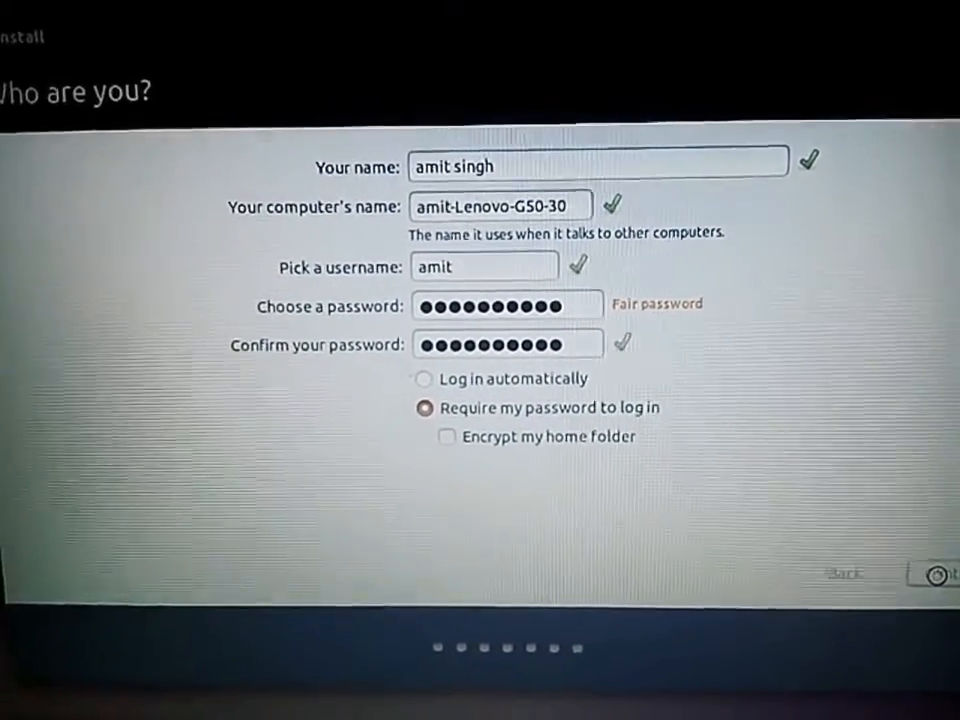
Step: Submit the 'Who are you?' account details and let the installation run to completion
click(933, 575)
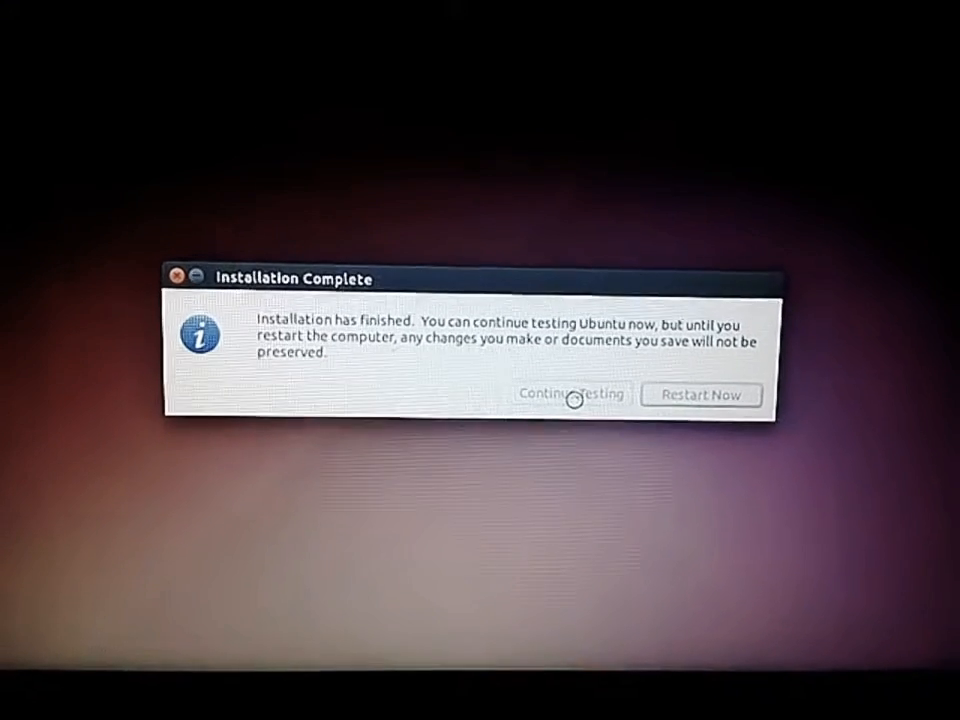
Step: Restart now, remove the installation media and boot to the GRUB menu
click(571, 394)
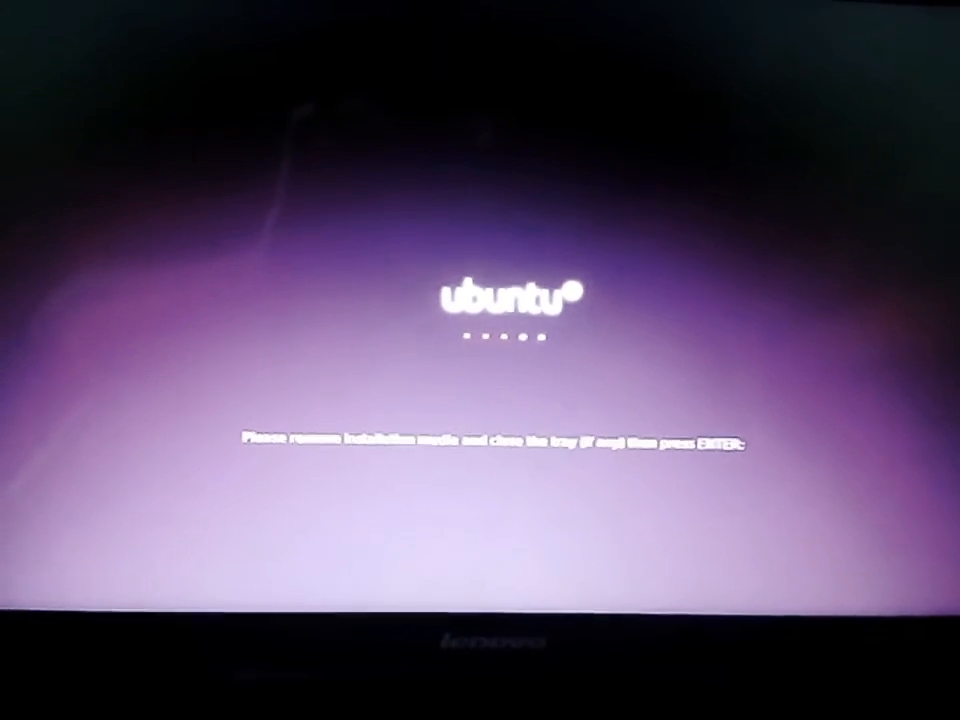
key(enter)
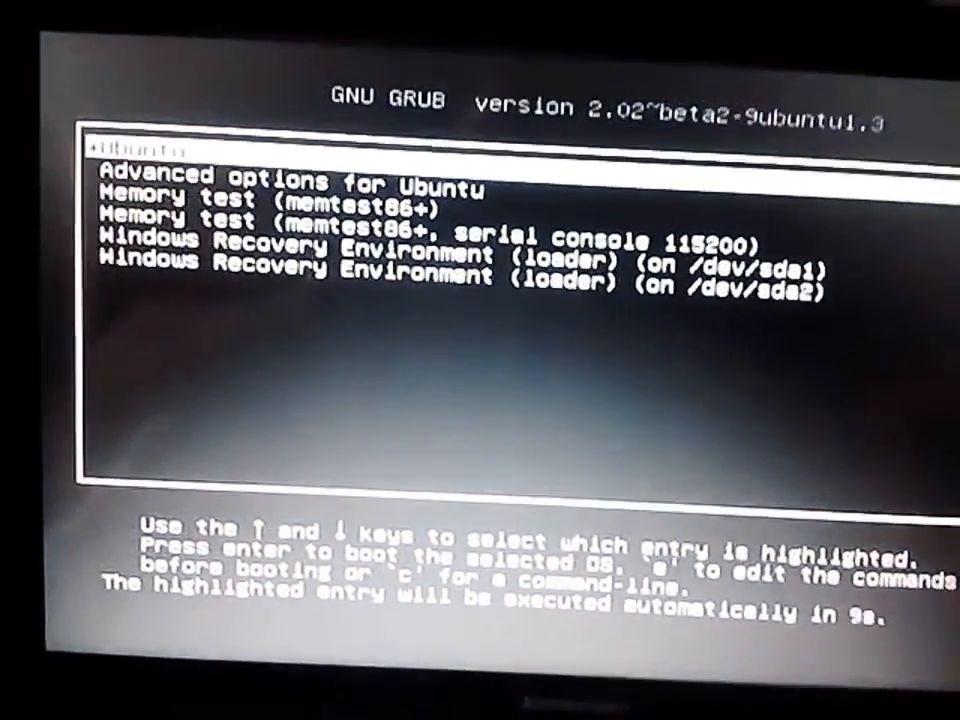